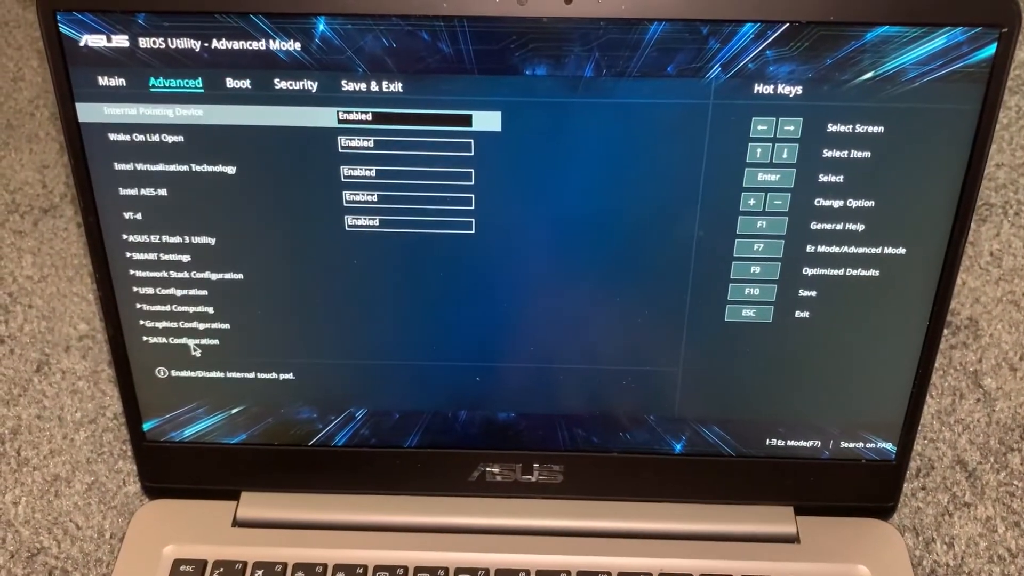
Exit BIOS setup with Discard Changes and Exit, confirming OK to quit without saving
left_click(112, 82)
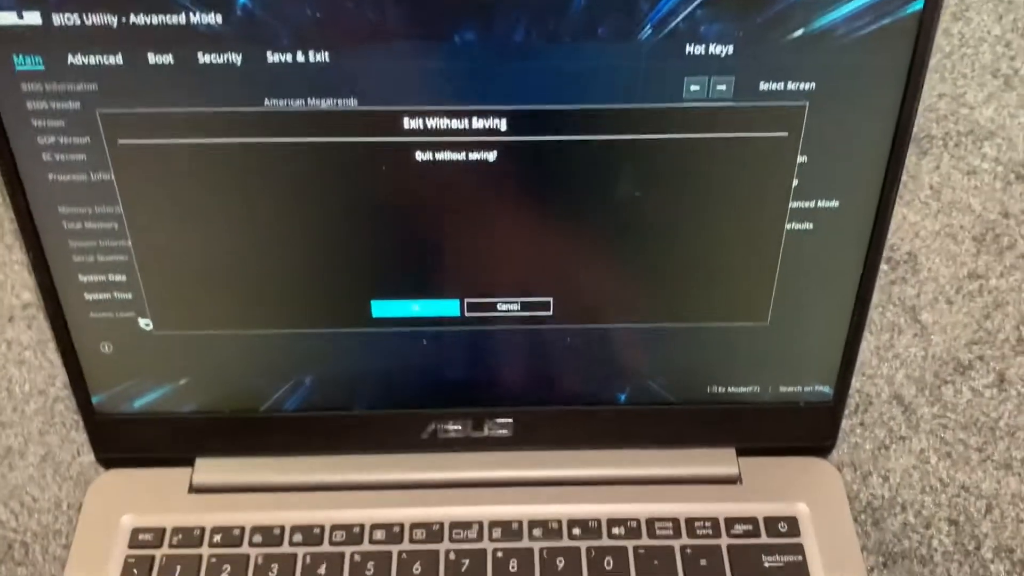
left_click(415, 307)
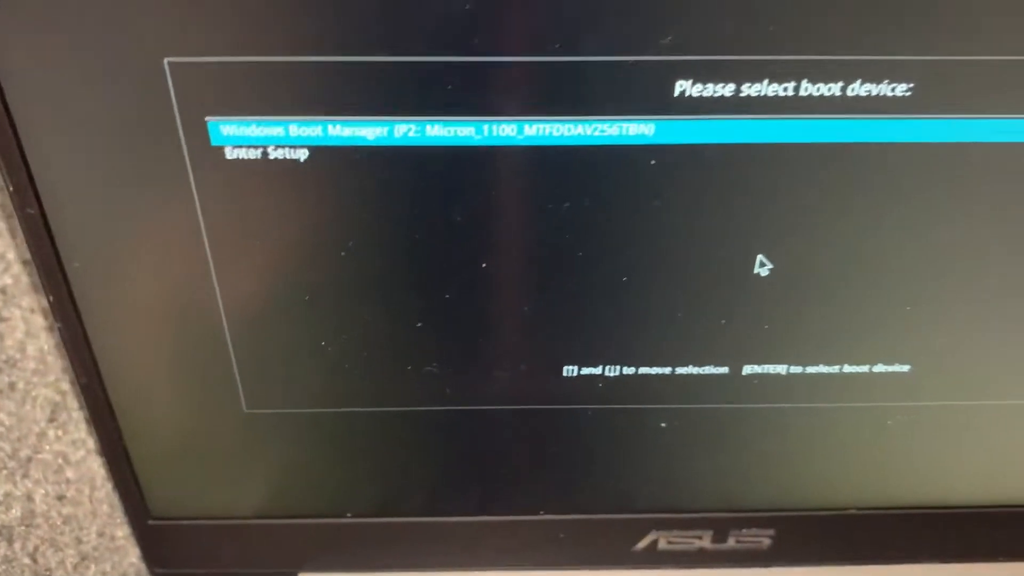